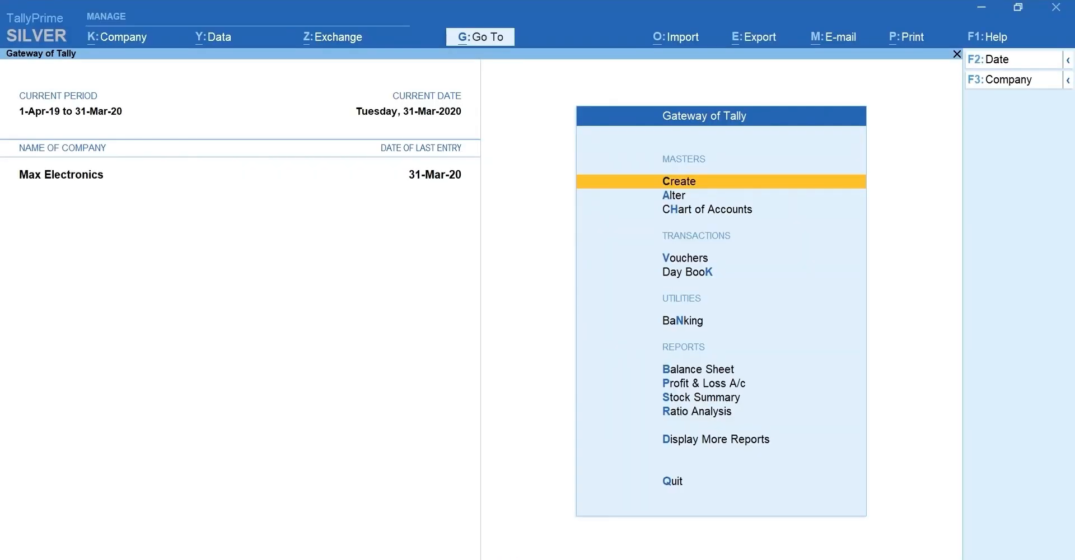
Enable multiple price levels and save Wholesaler and Retailer as the company's levels
{"action": "left_click", "coordinate": [679, 181]}
{"action": "type", "text": "Price levels"}
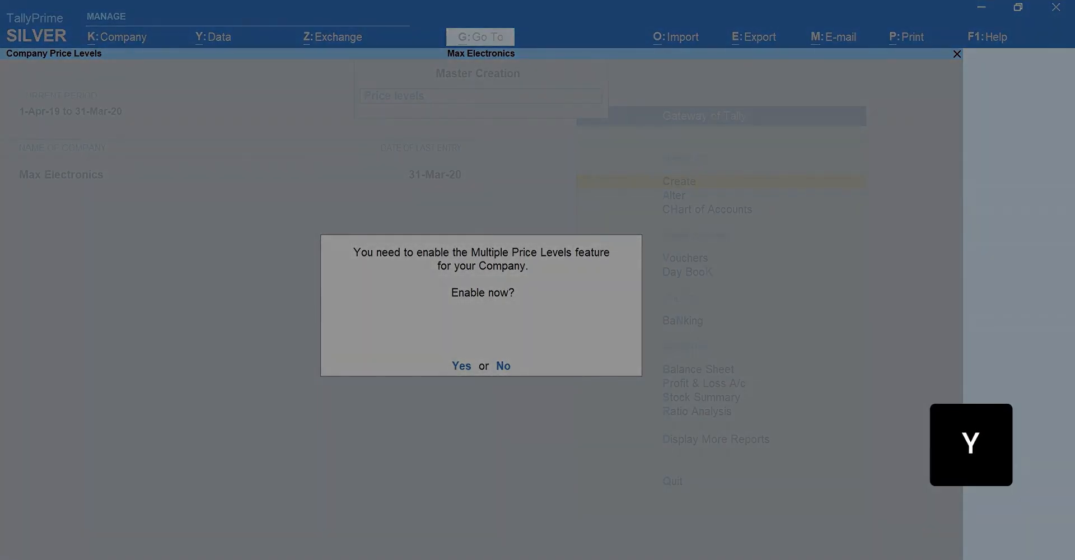
{"action": "left_click", "coordinate": [461, 365]}
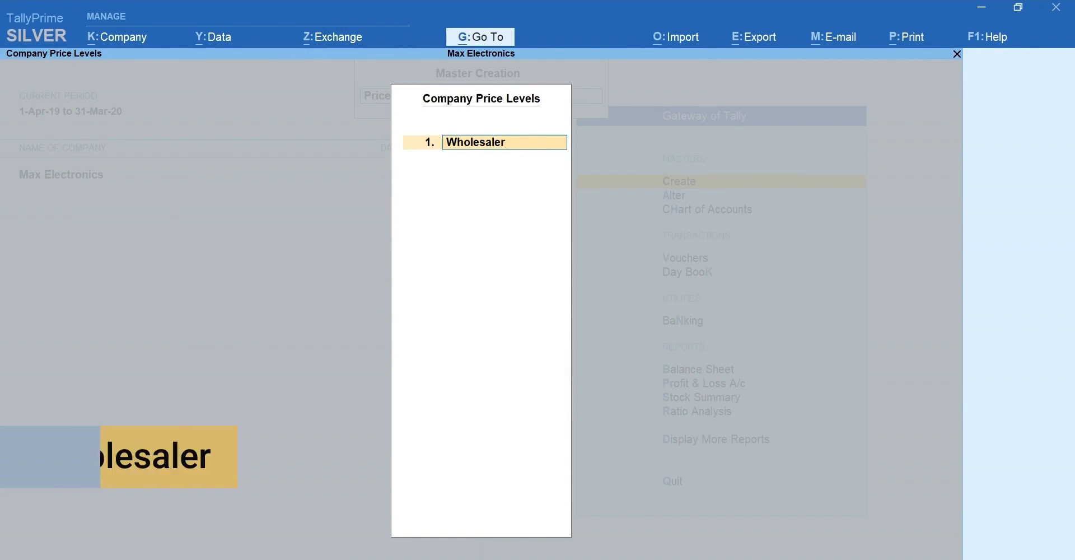
{"action": "key", "text": "Enter"}
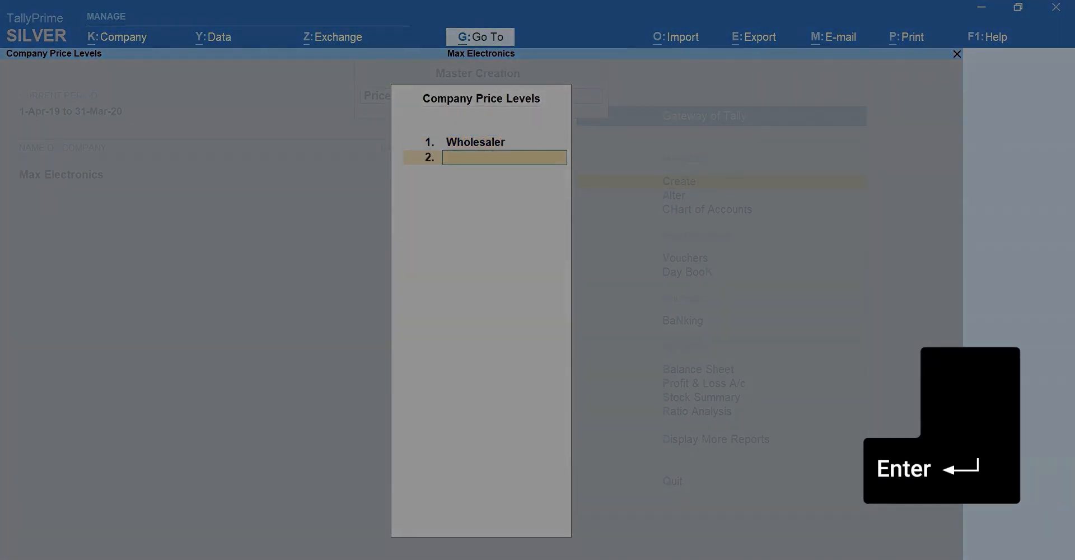
{"action": "type", "text": "Retailer"}
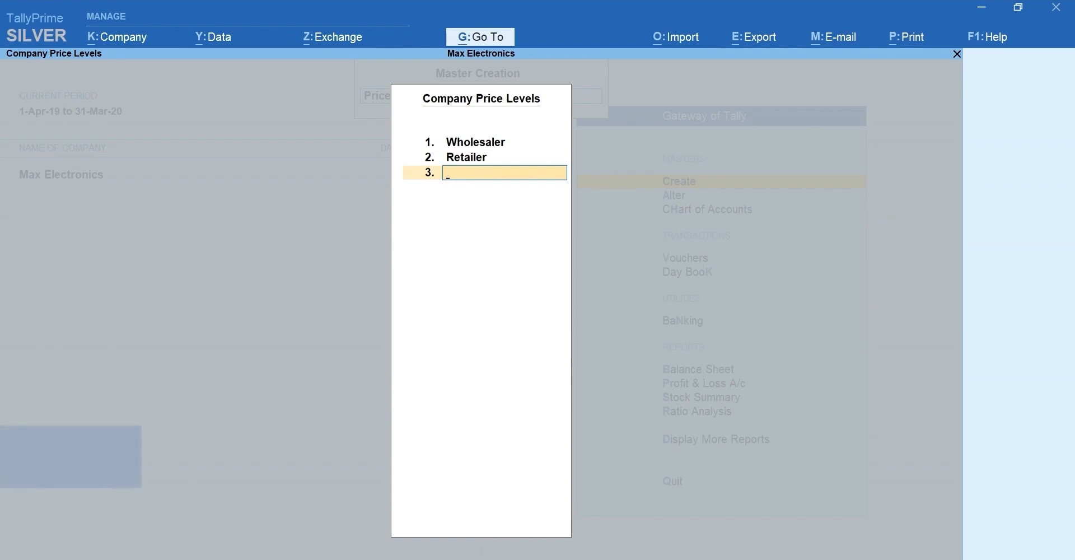
{"action": "key", "text": "Enter"}
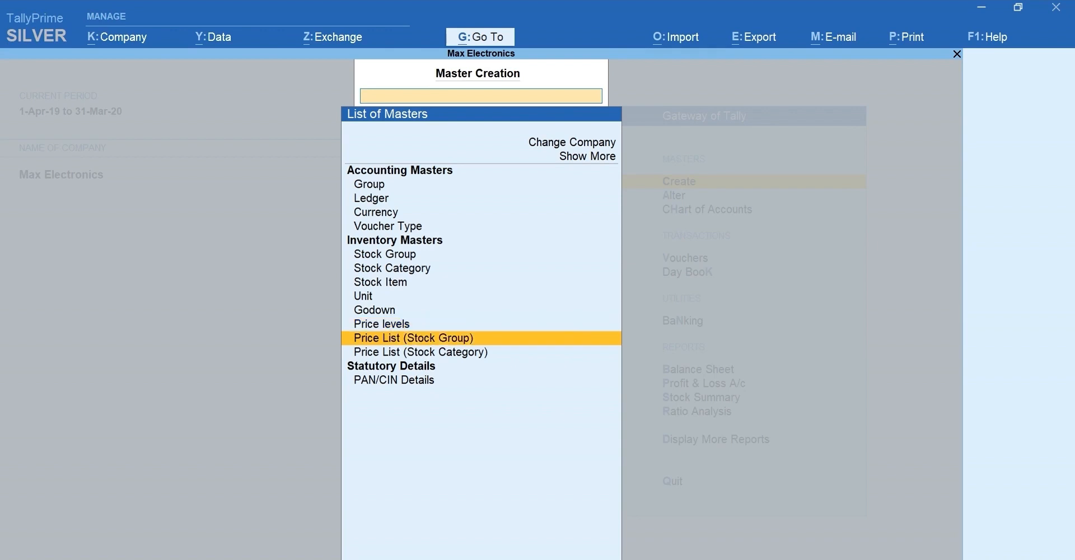
Start a Monitors stock-group price list at Wholesaler level, applicable from 1-3-2020
{"action": "left_click", "coordinate": [414, 338]}
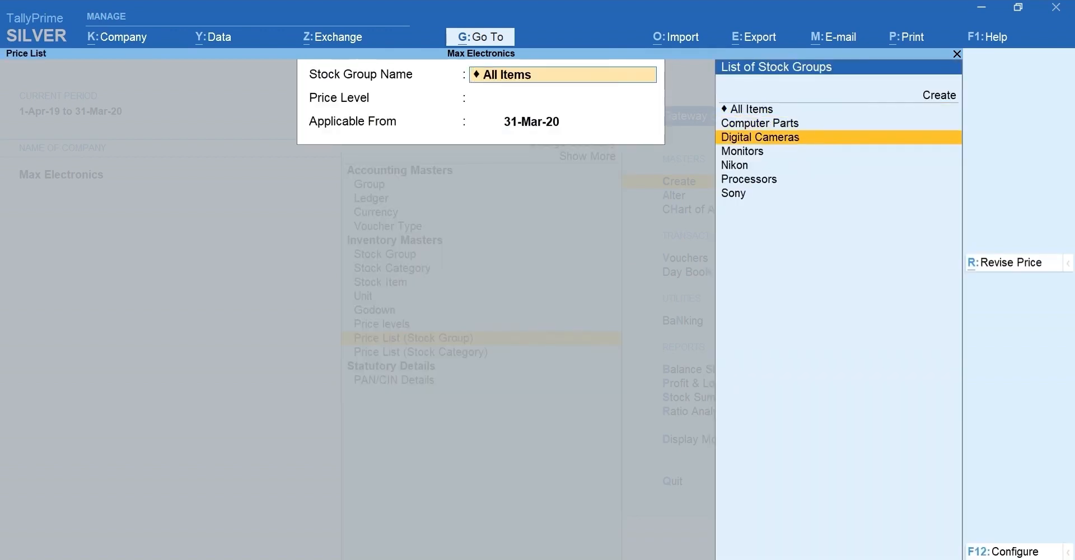
{"action": "left_click", "coordinate": [743, 151]}
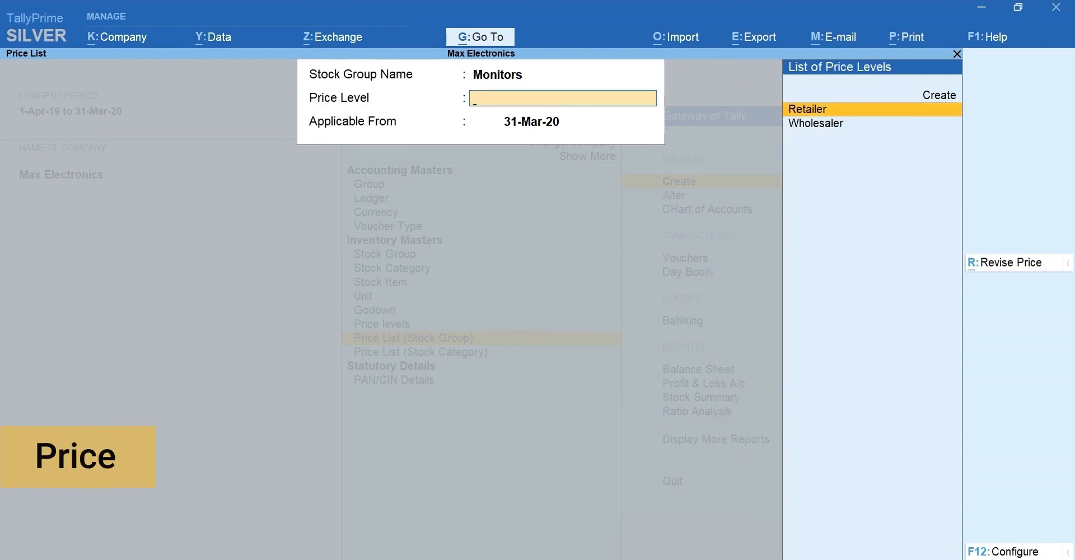
{"action": "left_click", "coordinate": [816, 122]}
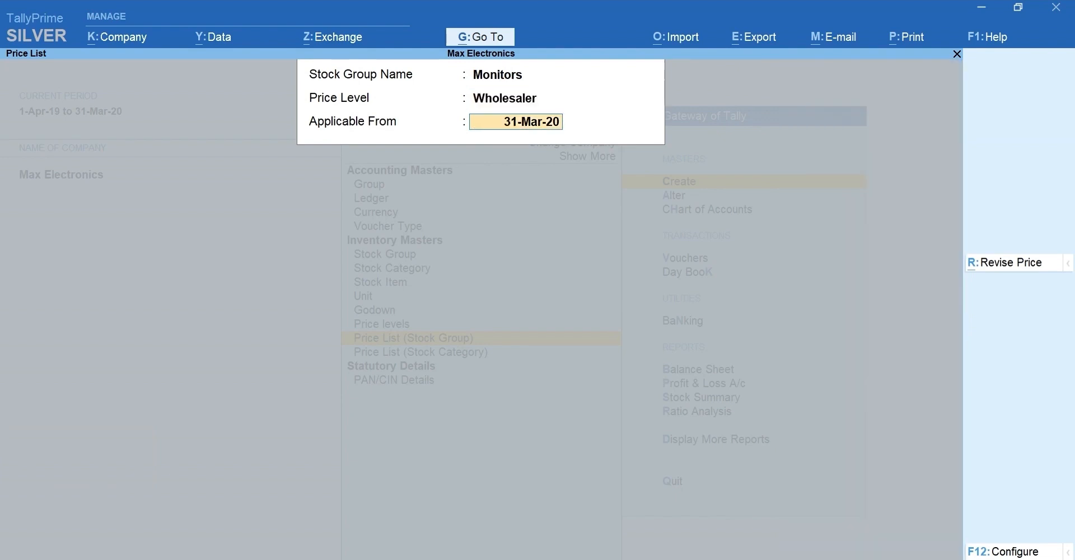
{"action": "type", "text": "1-3-2020"}
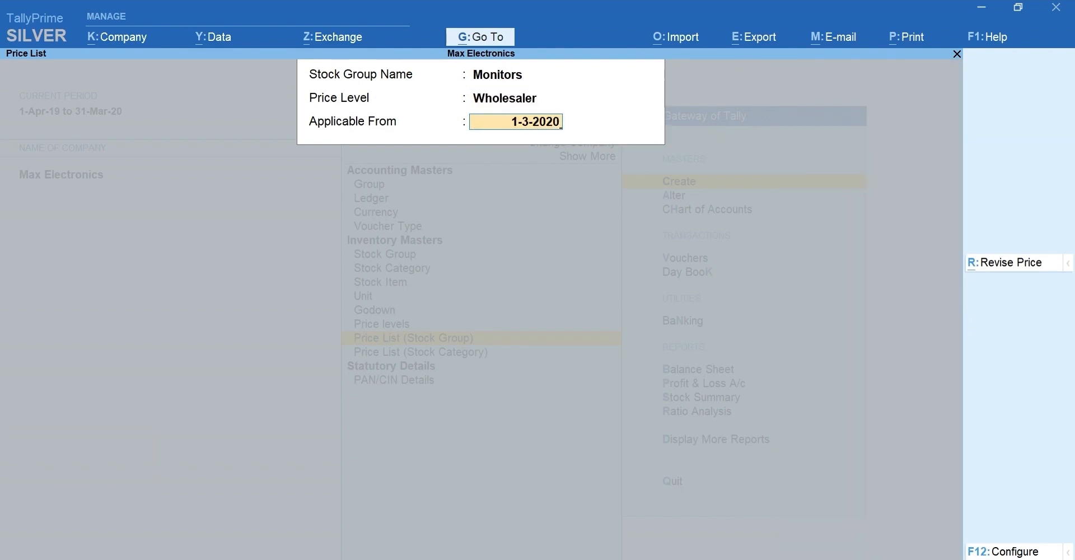
{"action": "key", "text": "Enter"}
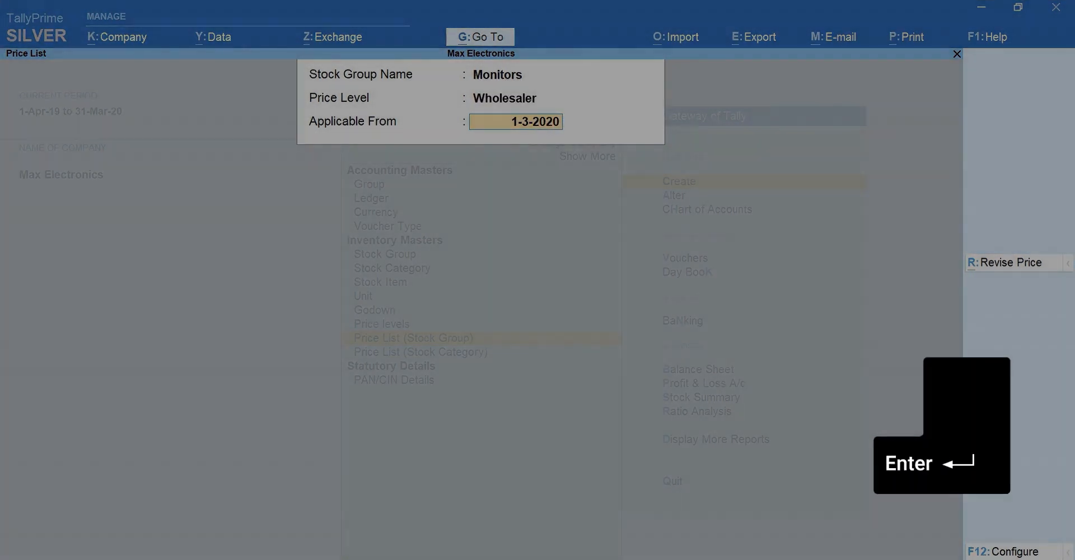
{"action": "key", "text": "Enter"}
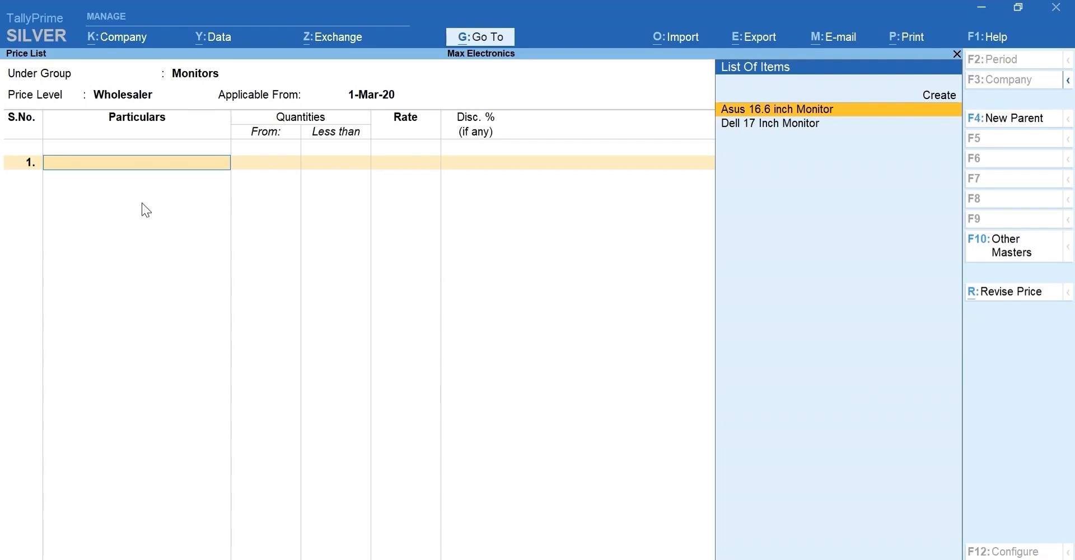
Enter Wholesaler slabs for Asus 16.6 inch (5, 650, 3%) and Dell 17 Inch (7200) monitors
{"action": "left_click", "coordinate": [778, 109]}
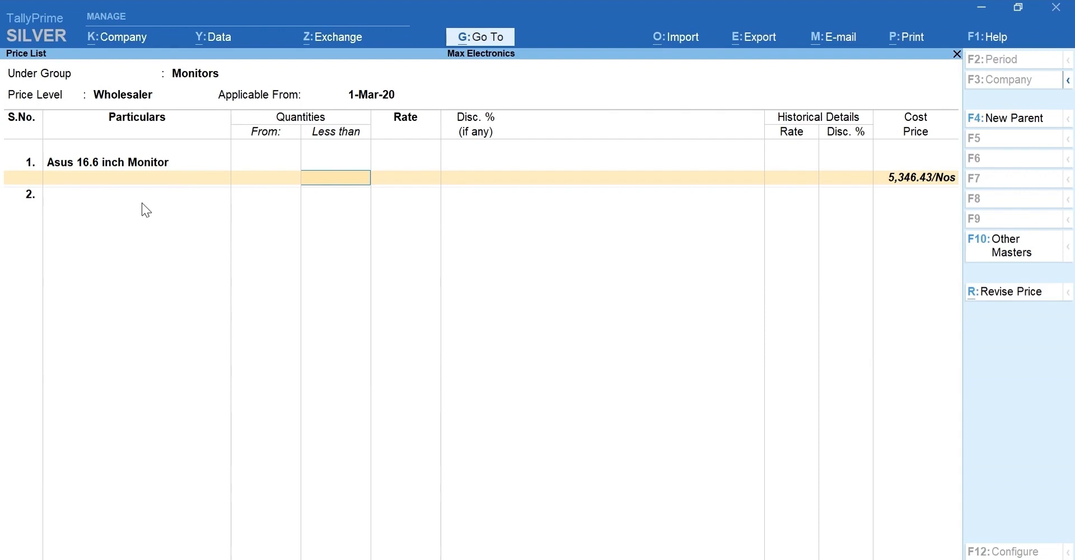
{"action": "type", "text": "5 Nos"}
{"action": "left_click", "coordinate": [468, 177]}
{"action": "type", "text": "1"}
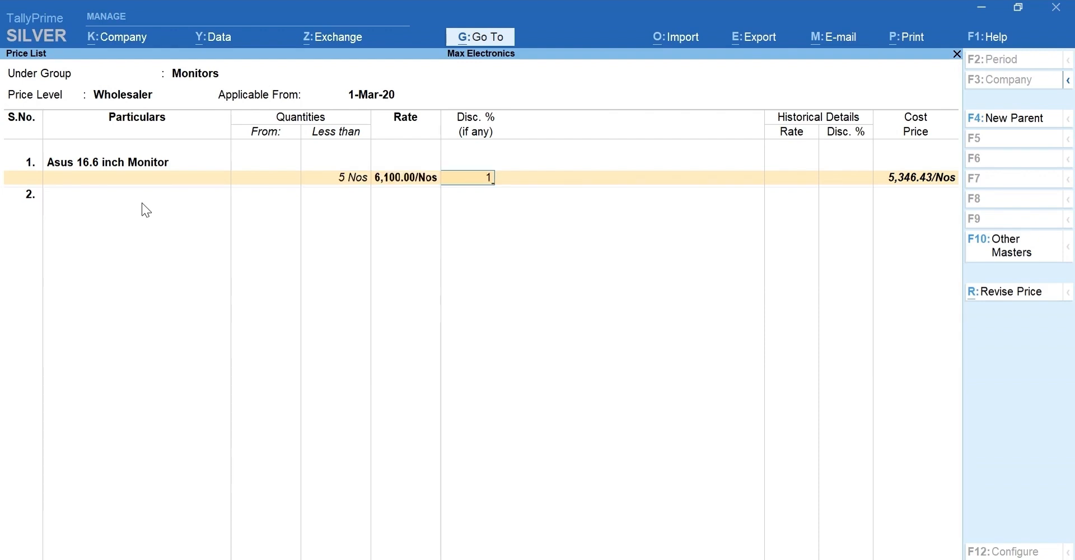
{"action": "key", "text": "Enter"}
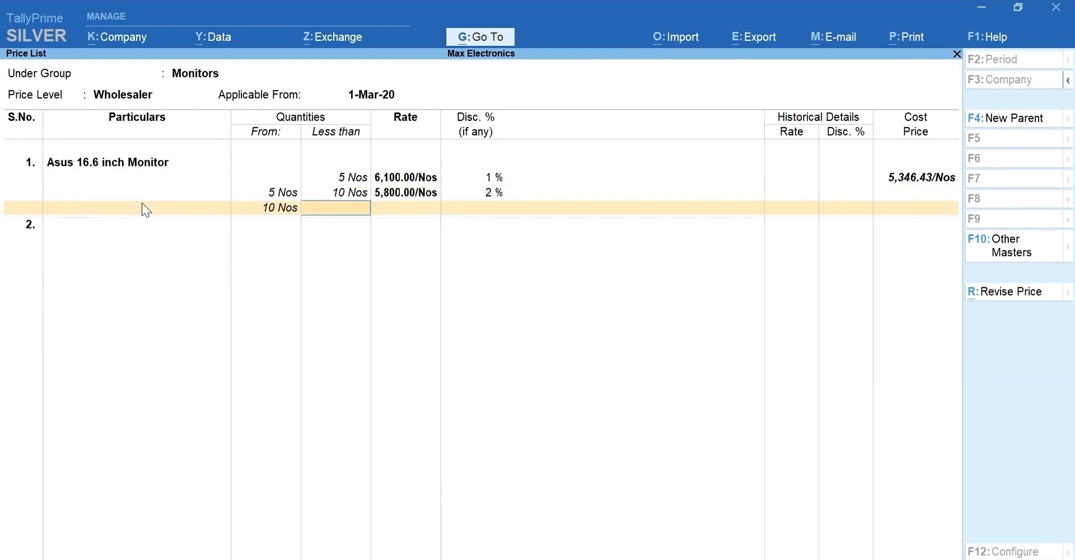
{"action": "type", "text": "5"}
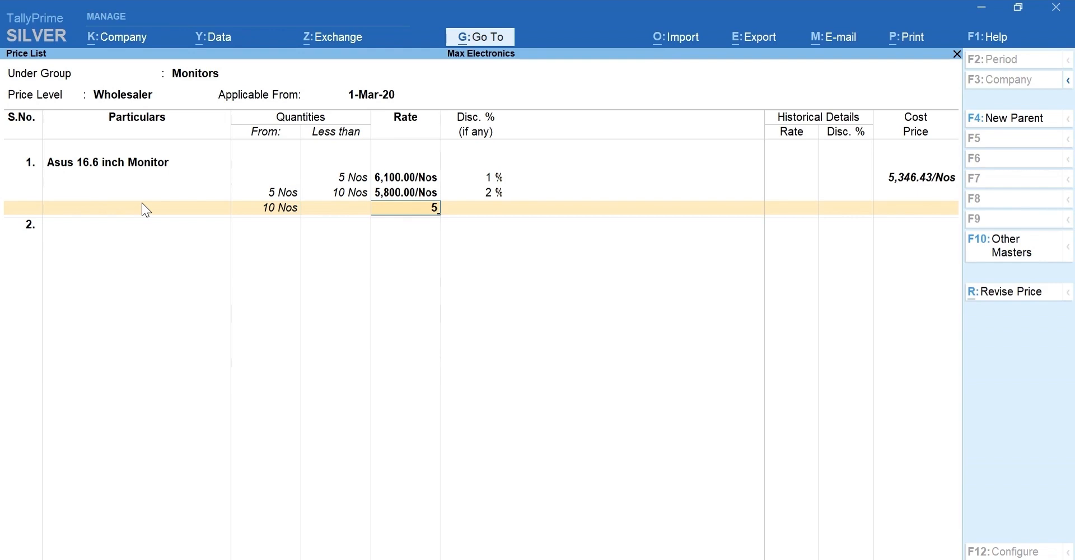
{"action": "type", "text": "650"}
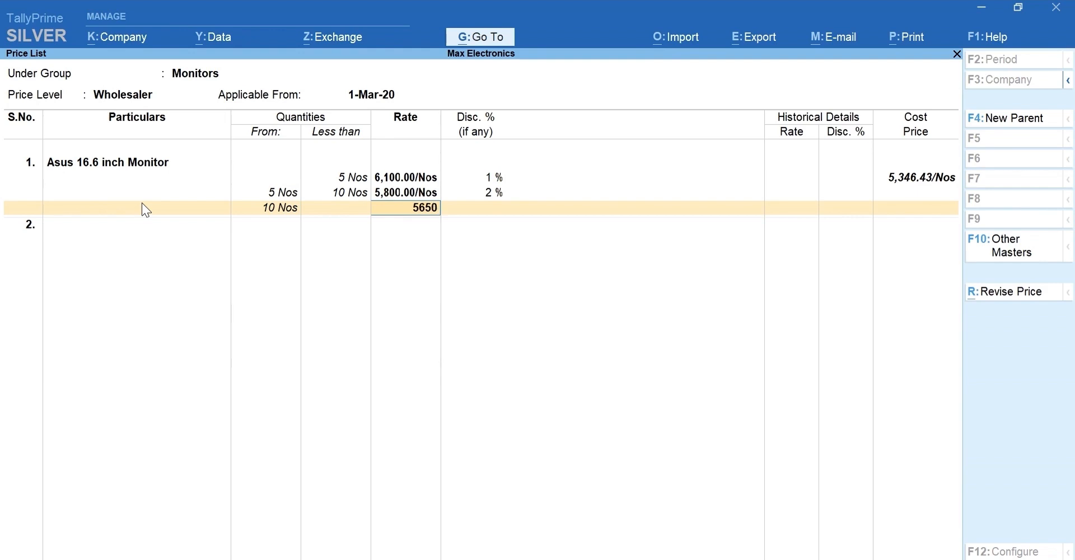
{"action": "type", "text": "3 %"}
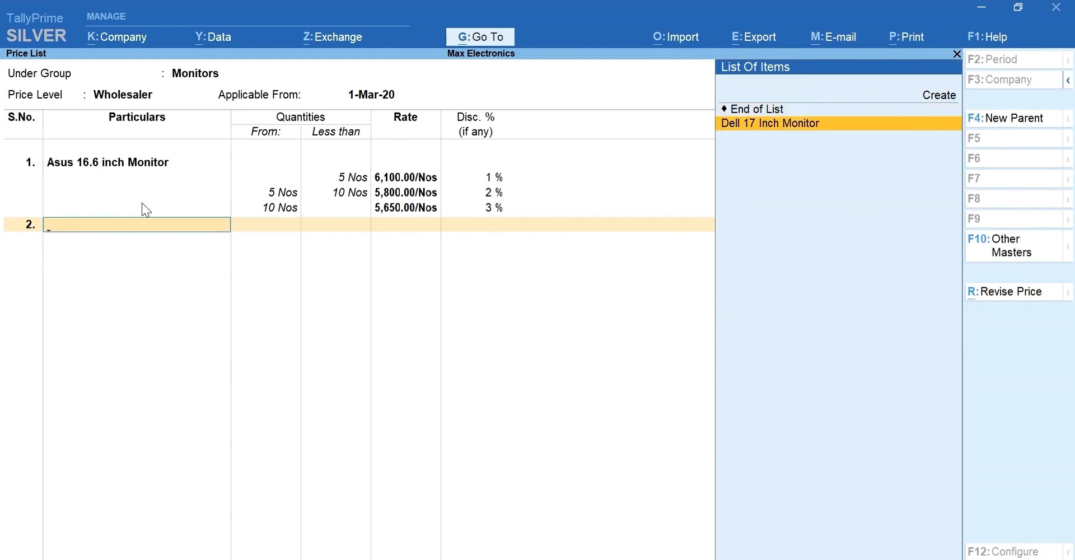
{"action": "left_click", "coordinate": [771, 123]}
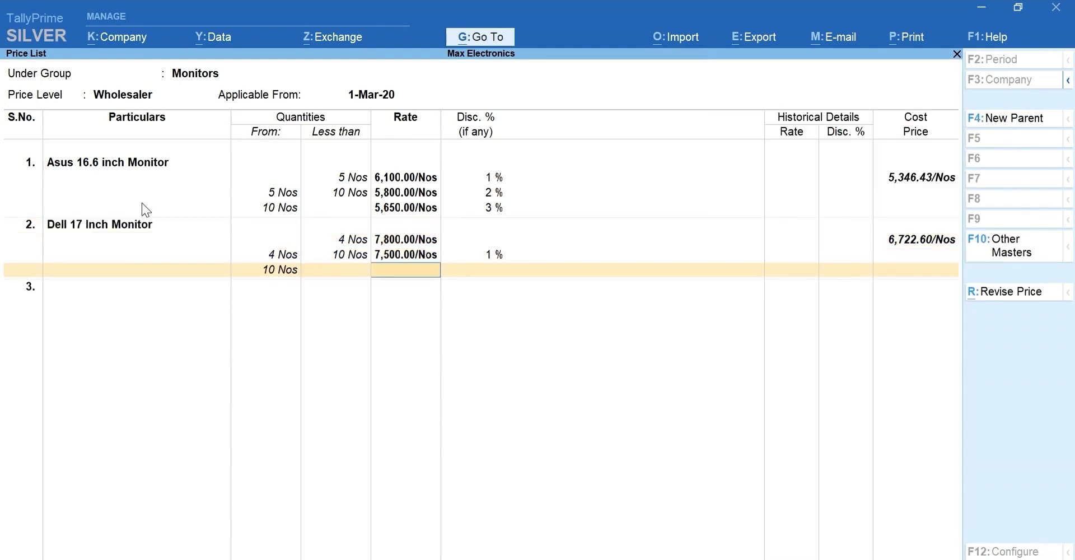
{"action": "type", "text": "7200"}
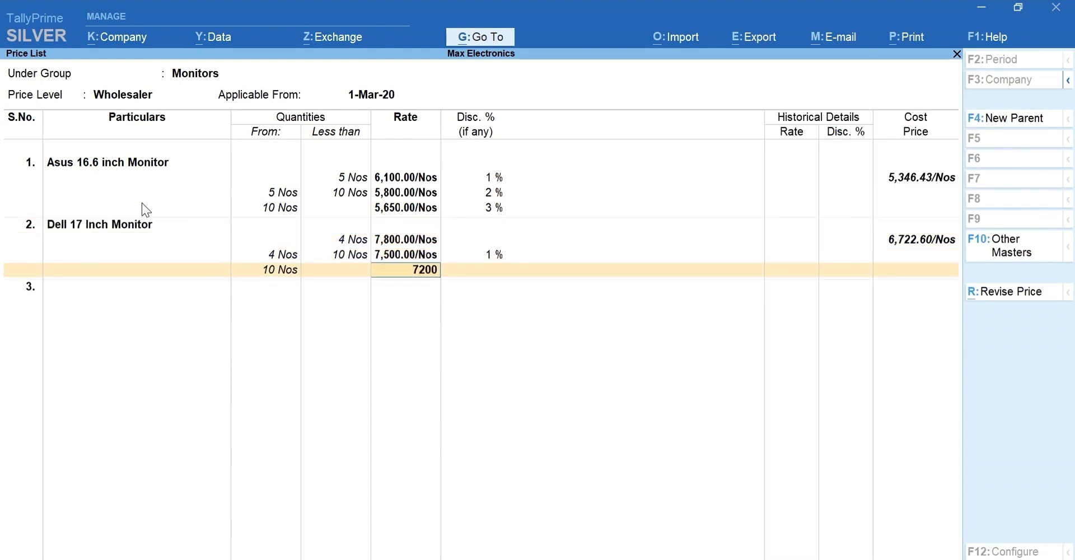
{"action": "key", "text": "enter"}
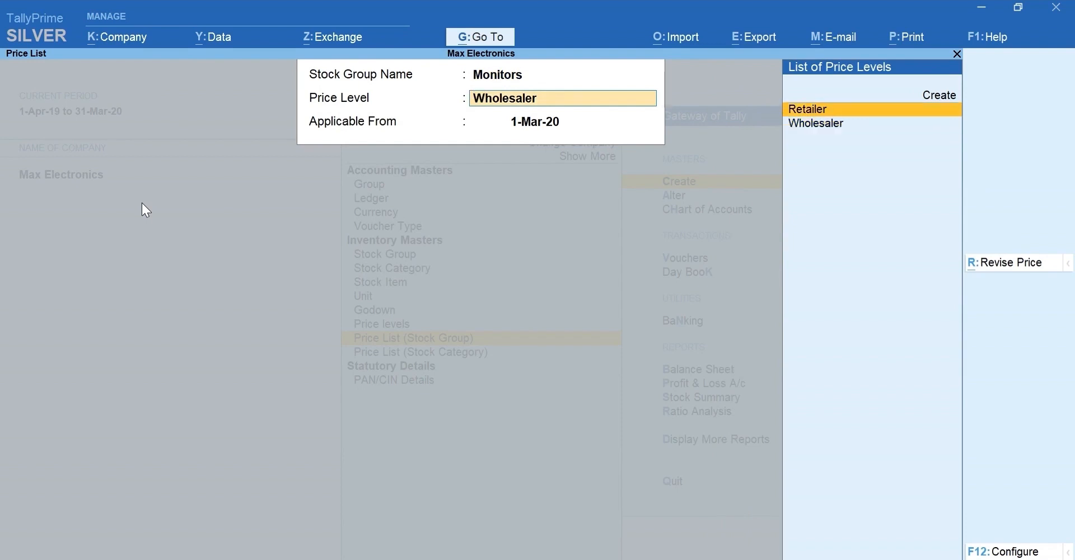
Exit the price list creation screen back to the Gateway of Tally
{"action": "left_click", "coordinate": [808, 109]}
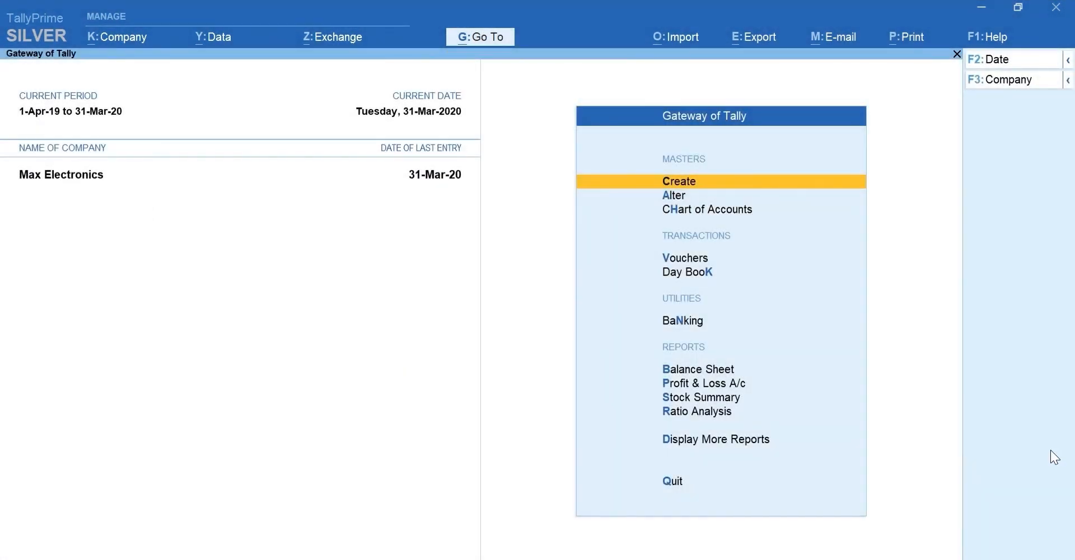
Open a Sales voucher, check Company Features with F11, and close them unchanged
{"action": "key", "text": "v"}
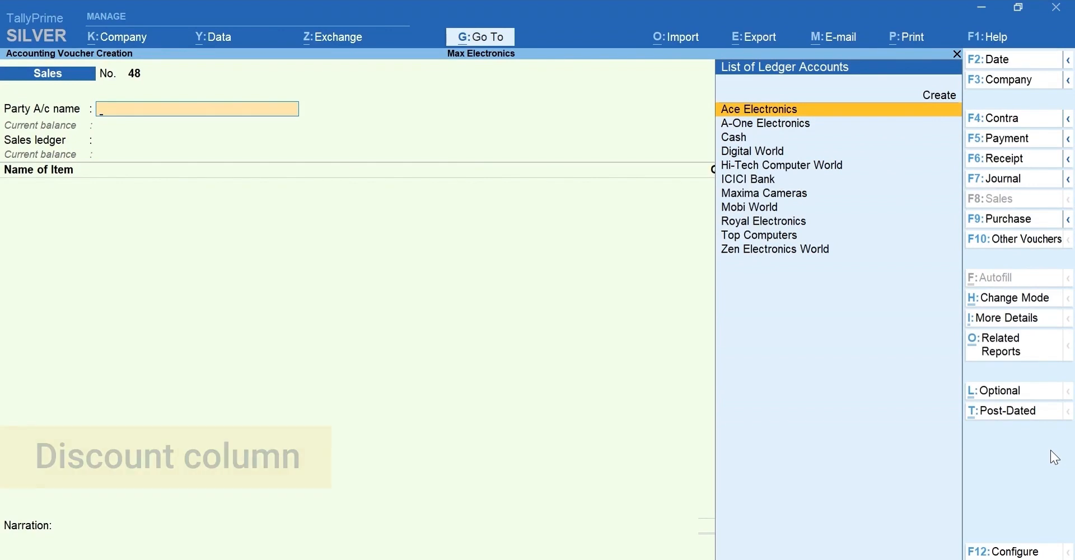
{"action": "key", "text": "F11"}
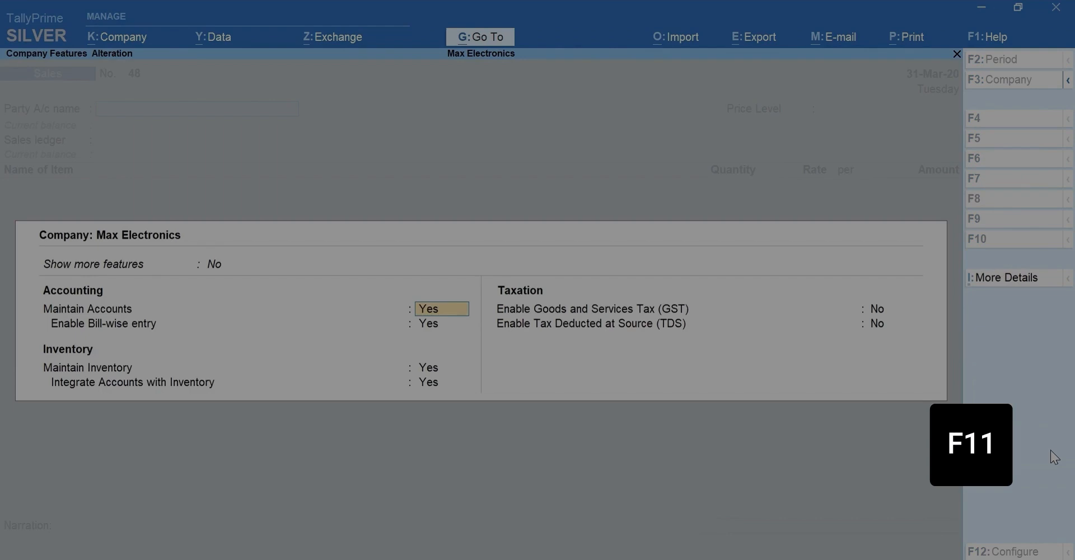
{"action": "left_click", "coordinate": [222, 264]}
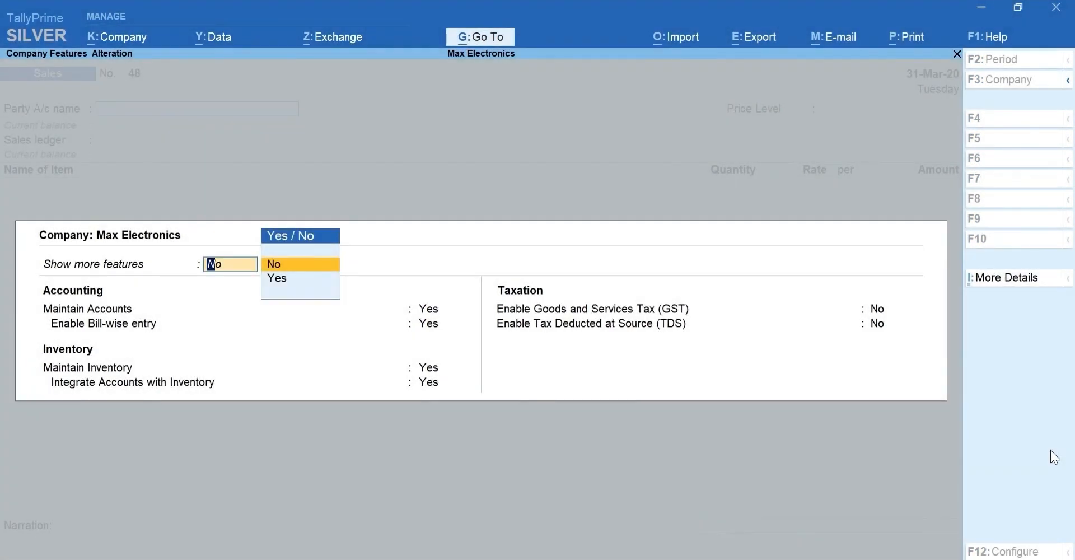
{"action": "left_click", "coordinate": [277, 278]}
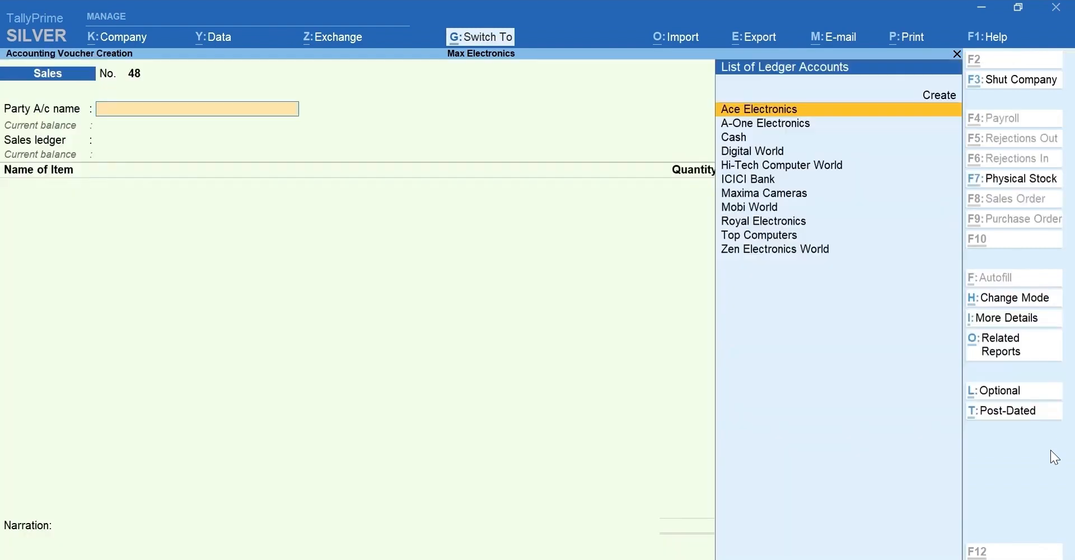
Bill Ace Electronics through the Sales ledger for 2 Asus 16.6 inch Monitors
{"action": "left_click", "coordinate": [759, 109]}
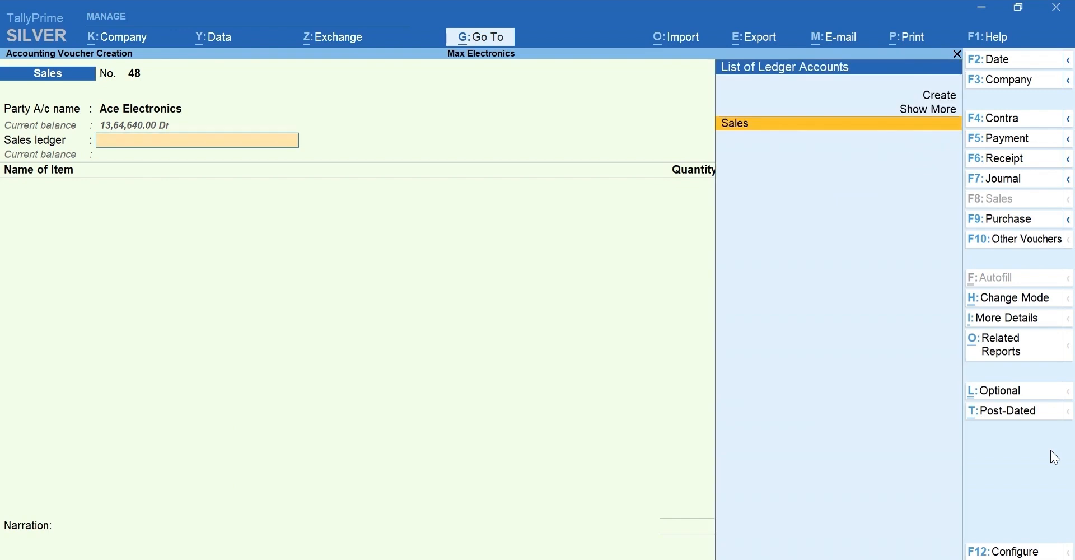
{"action": "left_click", "coordinate": [757, 123]}
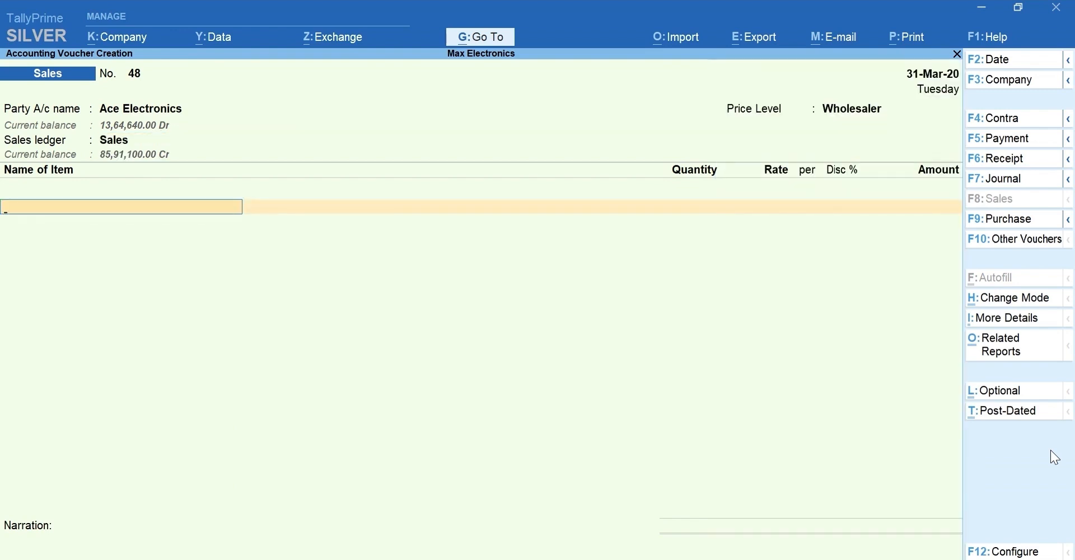
{"action": "type", "text": "Asus 16.6 inch Monitor"}
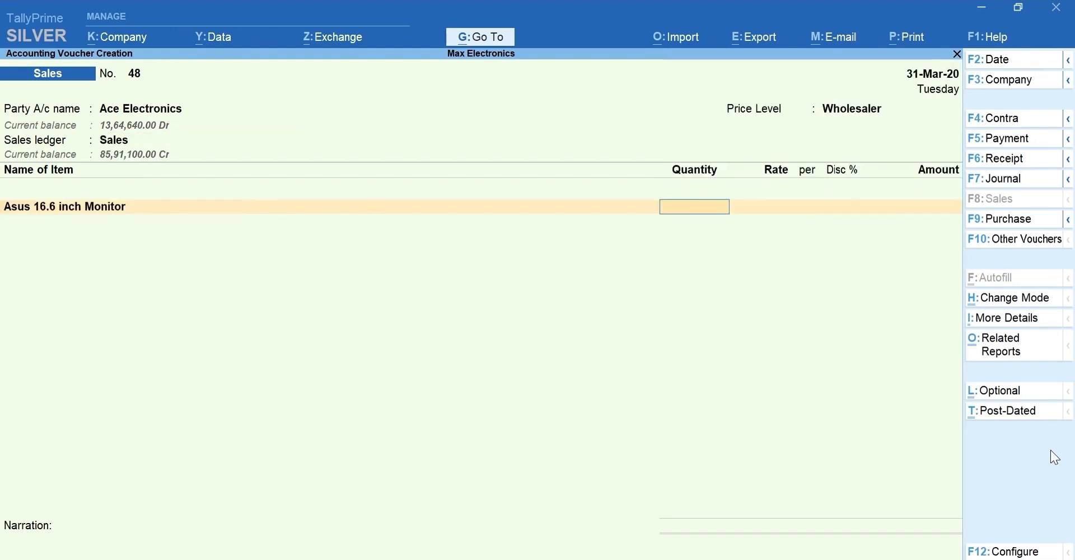
{"action": "type", "text": "2"}
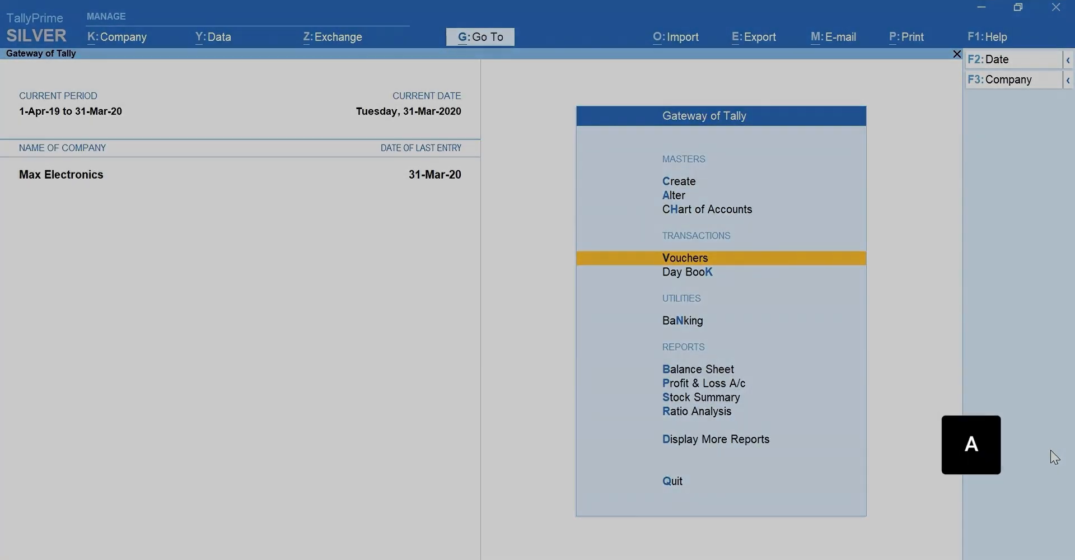
Alter Ace Electronics' ledger to use price levels and assign its pricing level
{"action": "left_click", "coordinate": [674, 195]}
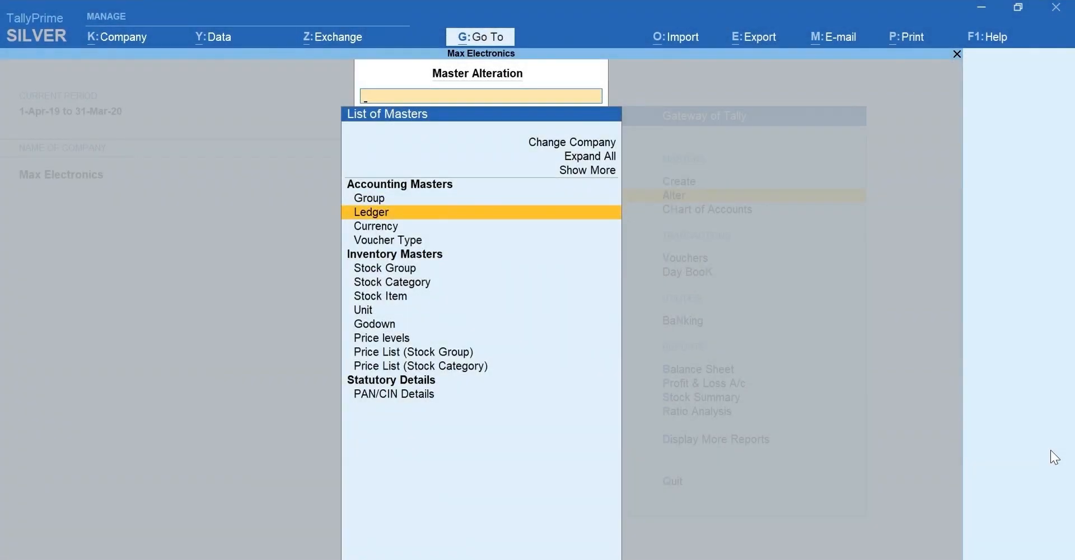
{"action": "left_click", "coordinate": [371, 212]}
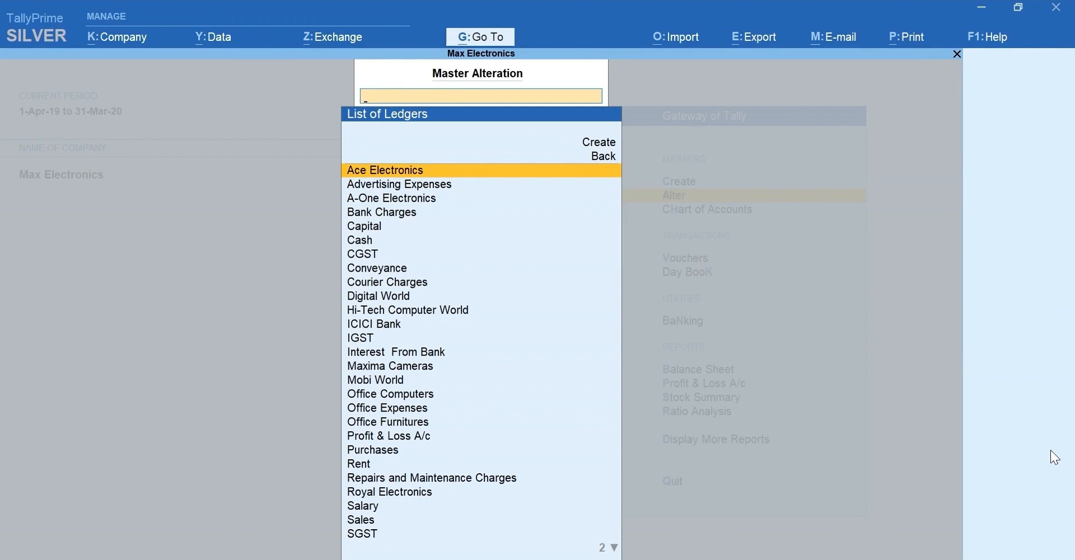
{"action": "key", "text": "f12"}
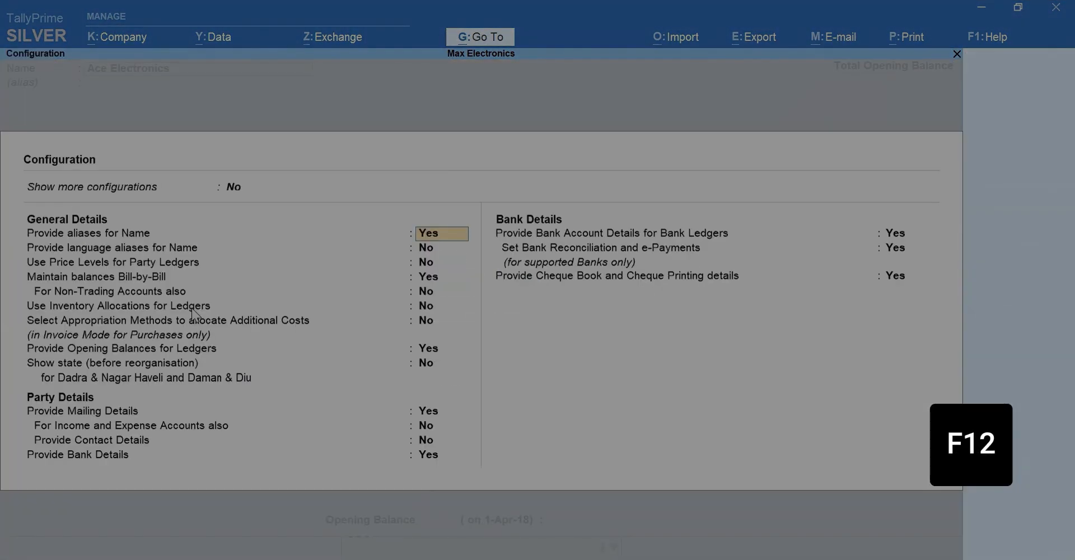
{"action": "key", "text": "Down"}
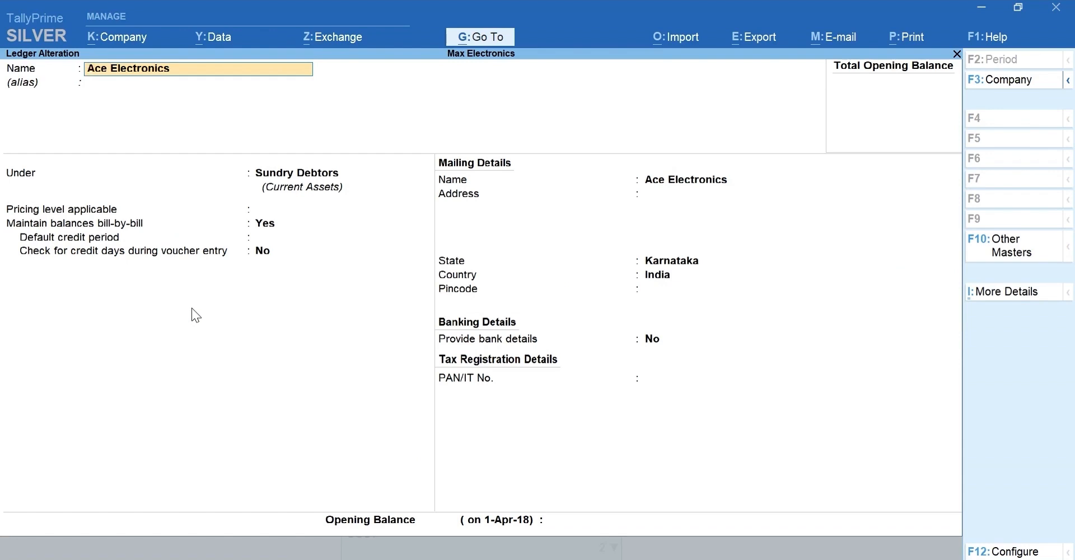
{"action": "left_click", "coordinate": [308, 210]}
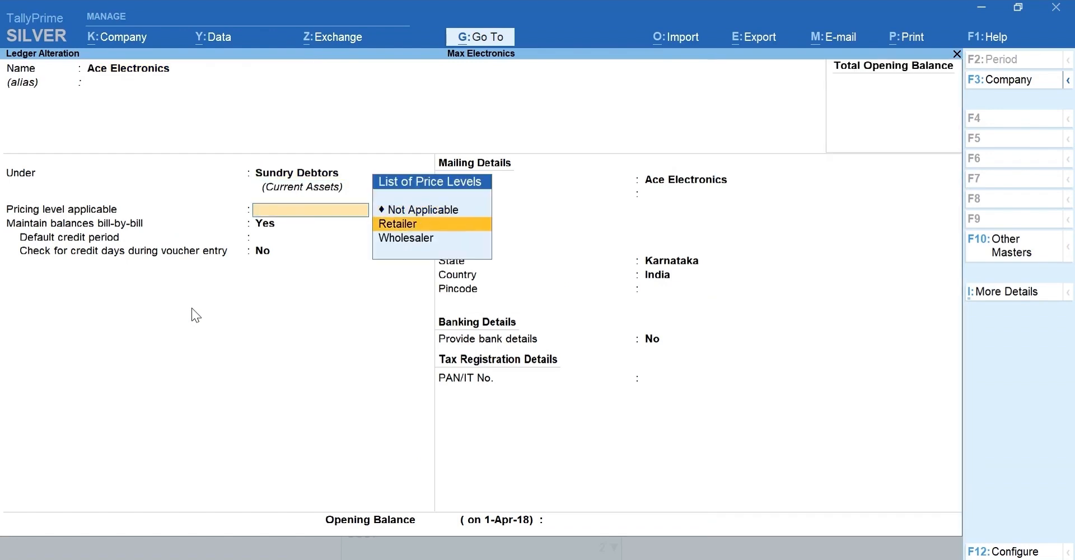
{"action": "left_click", "coordinate": [405, 238]}
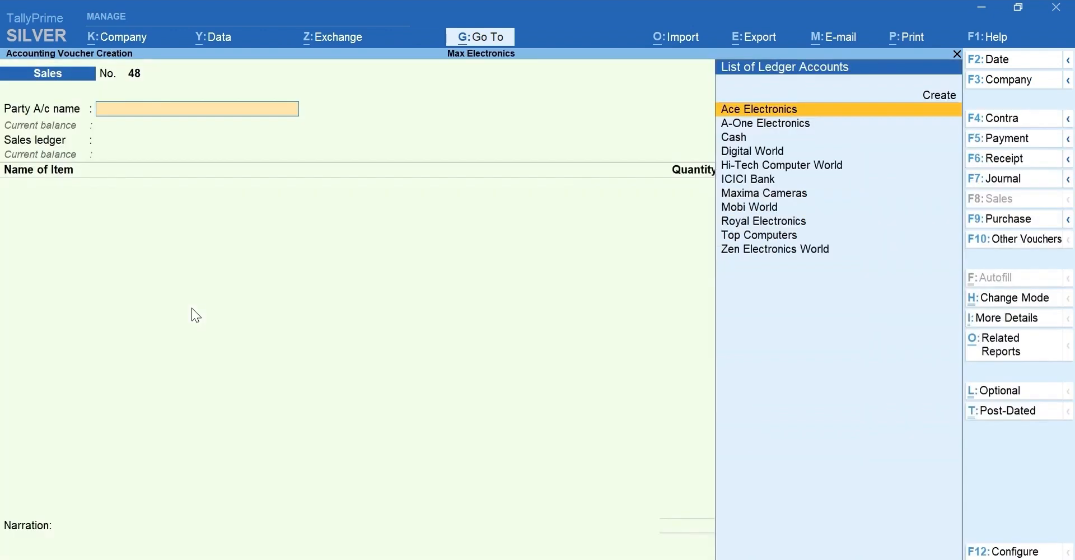
Enter Ace Electronics with the Sales ledger and add the Asus 16.6 inch Monitor
{"action": "left_click", "coordinate": [759, 109]}
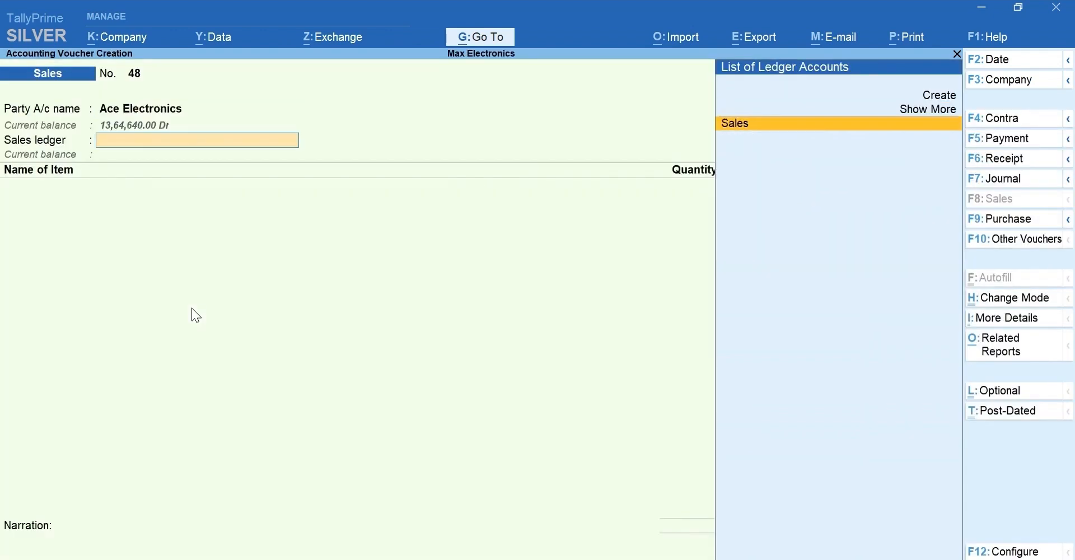
{"action": "left_click", "coordinate": [734, 123]}
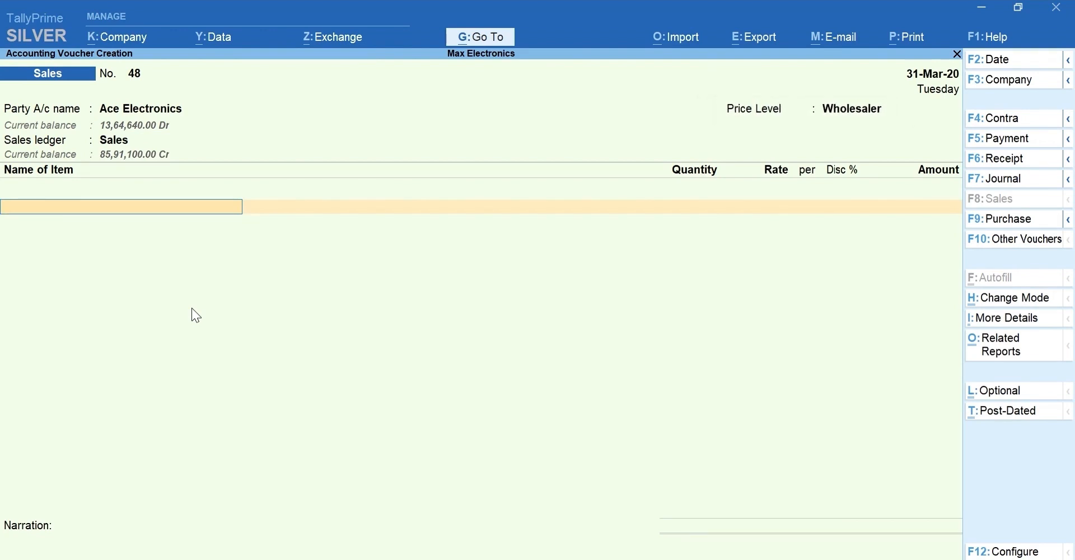
{"action": "type", "text": "Asus 16.6 inch Monitor"}
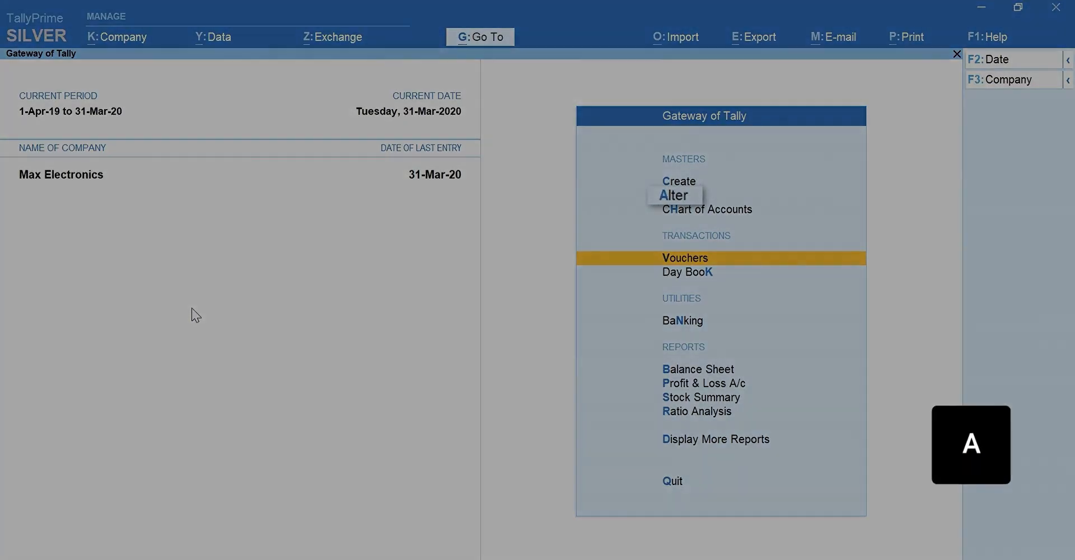
Alter the Monitors stock-group price list and start its price revision
{"action": "left_click", "coordinate": [674, 195]}
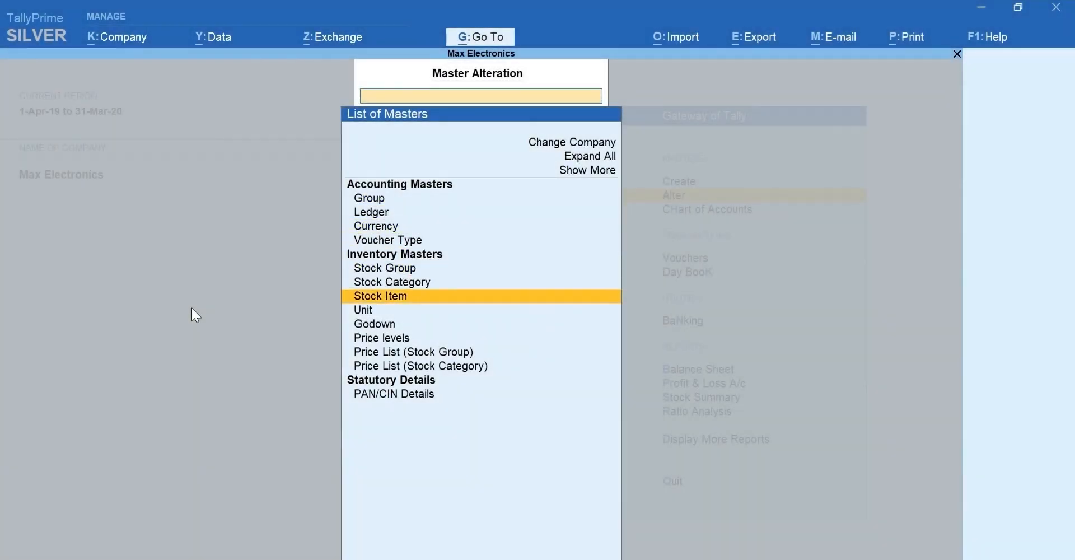
{"action": "left_click", "coordinate": [414, 352]}
{"action": "type", "text": "15-3"}
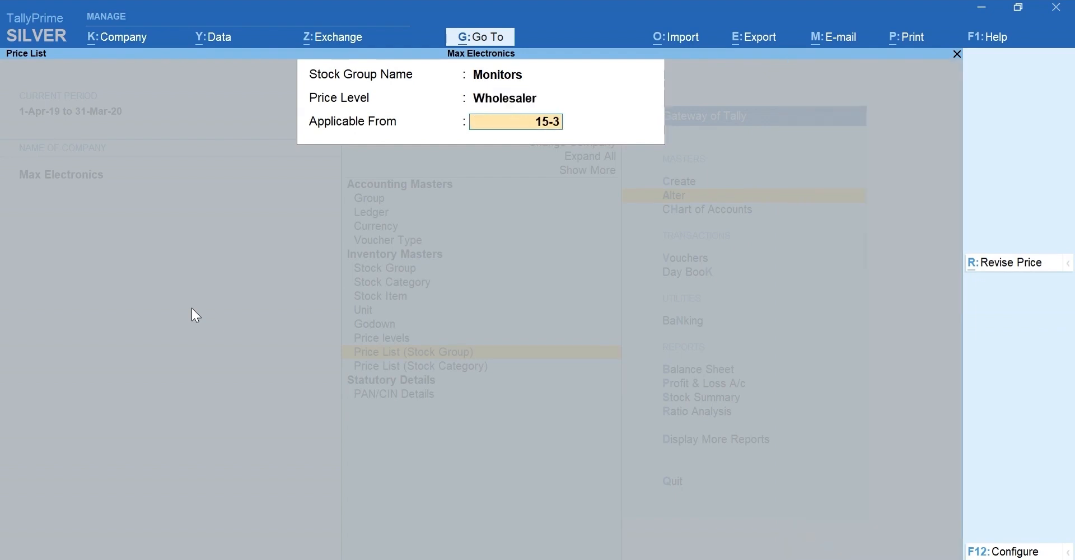
{"action": "key", "text": "enter"}
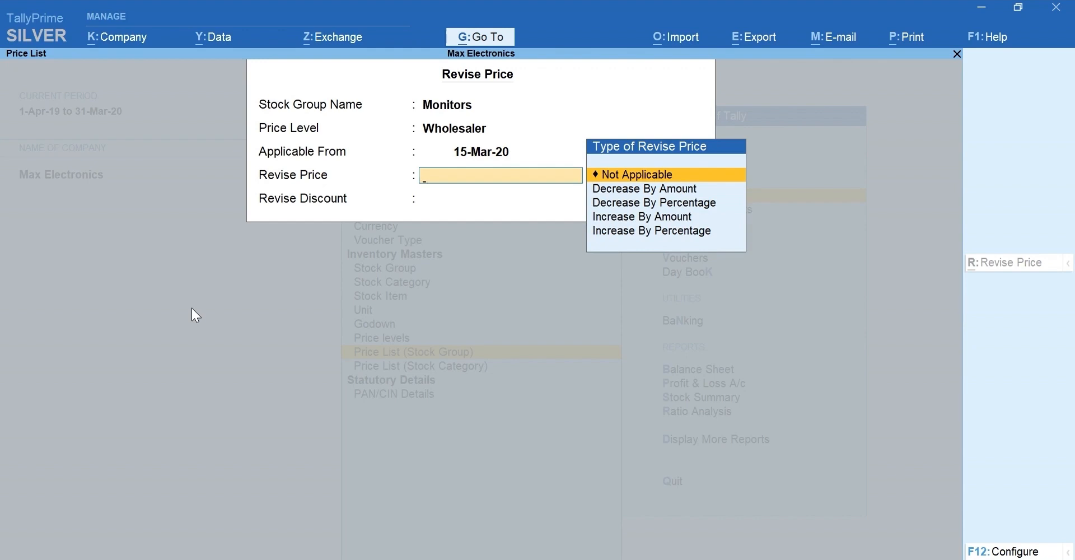
Increase the Wholesaler Monitors rates by 5 percent and accept the revised list
{"action": "left_click", "coordinate": [651, 231]}
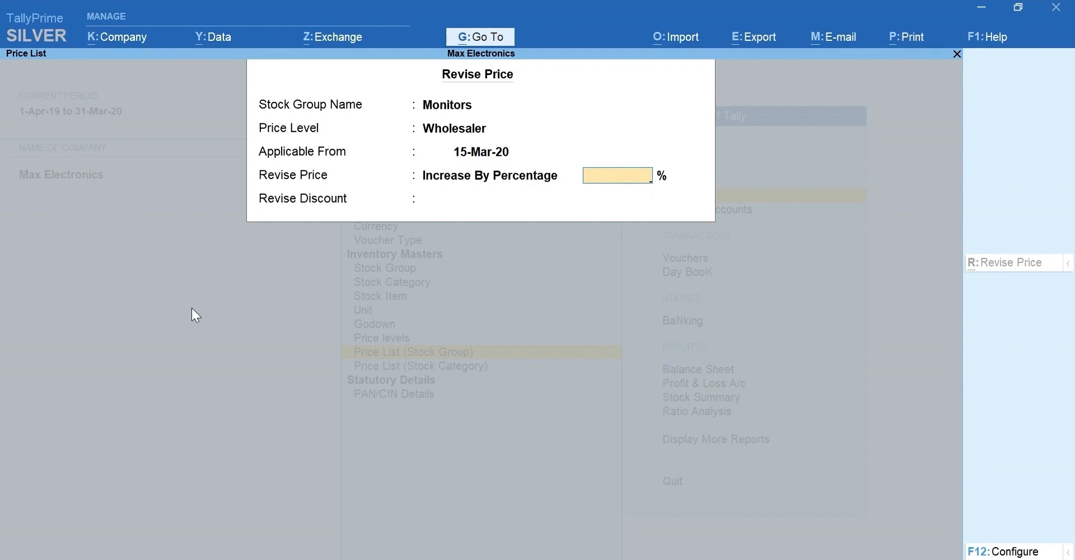
{"action": "type", "text": "5"}
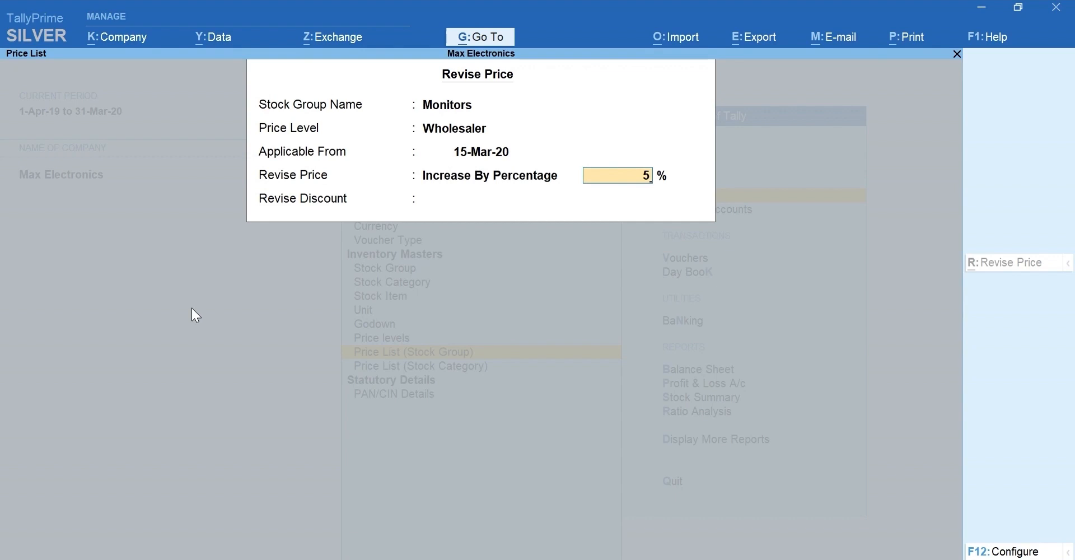
{"action": "left_click", "coordinate": [501, 199]}
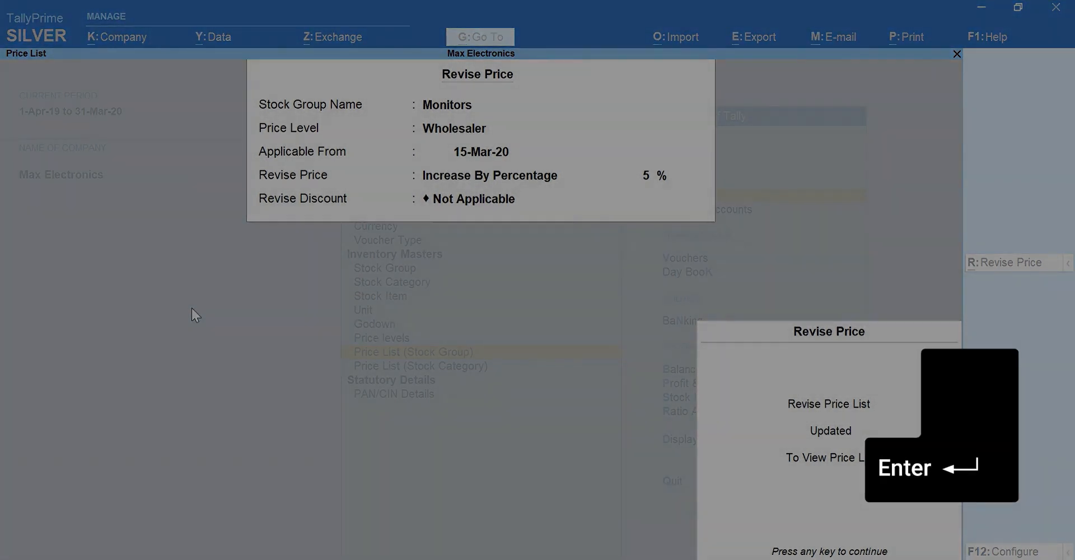
{"action": "key", "text": "Enter"}
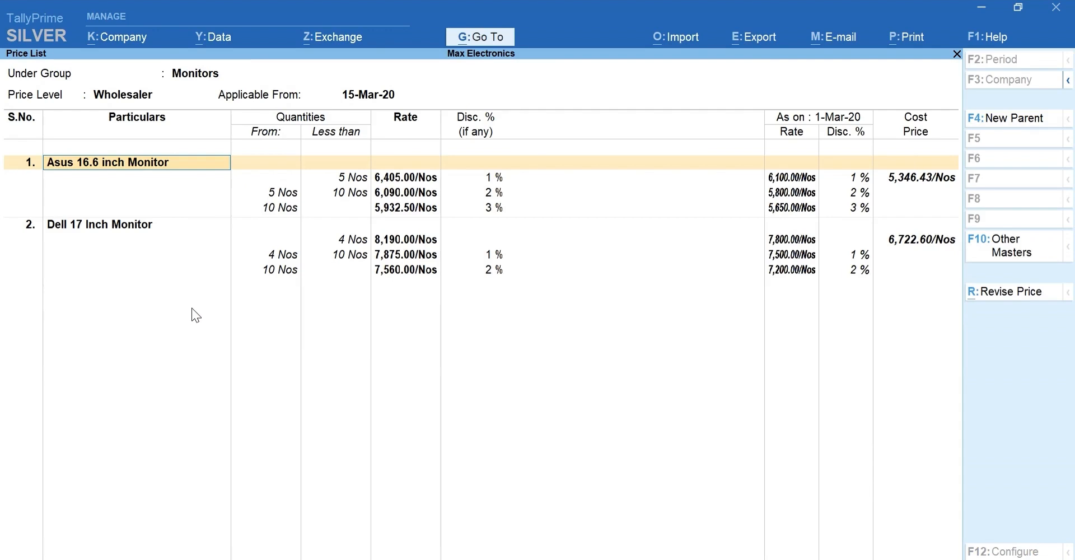
{"action": "key", "text": "Ctrl+a"}
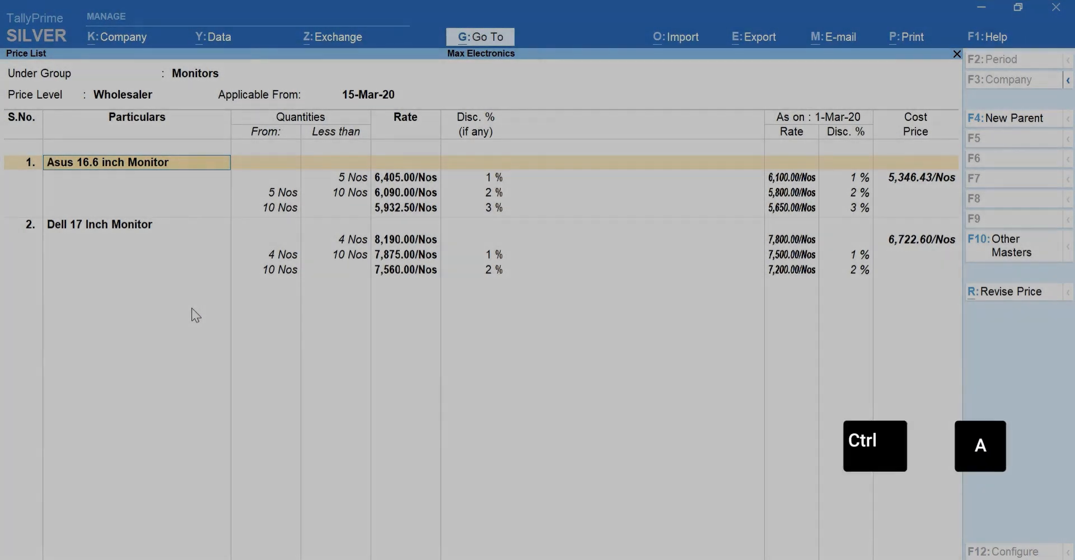